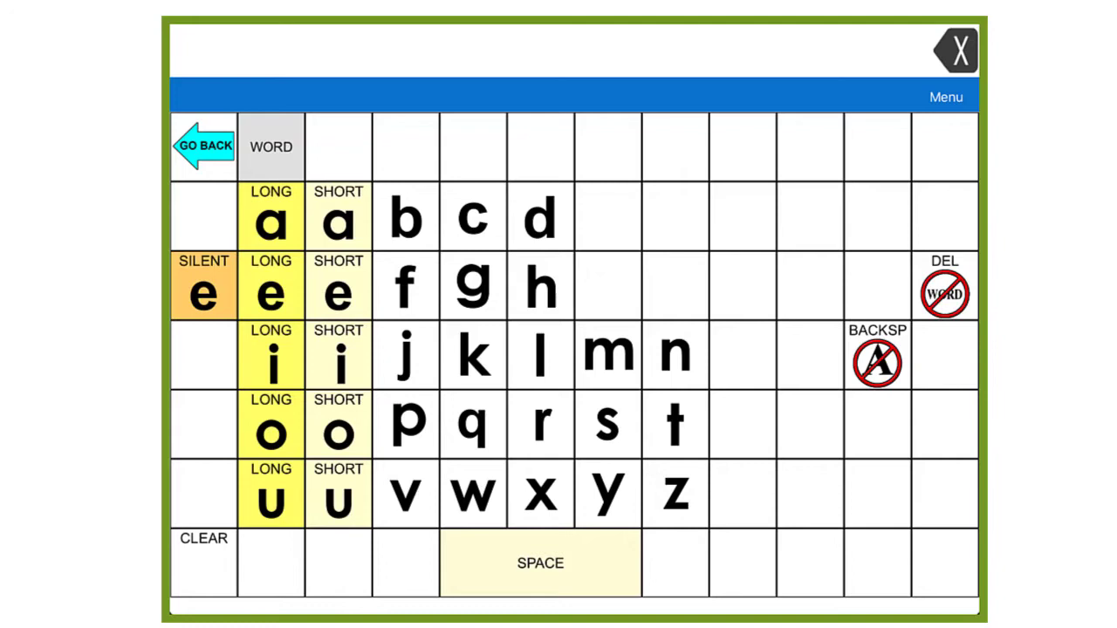
Spell 'Cat' from letter sounds, then switch to the word-family endings page
left_click(404, 425)
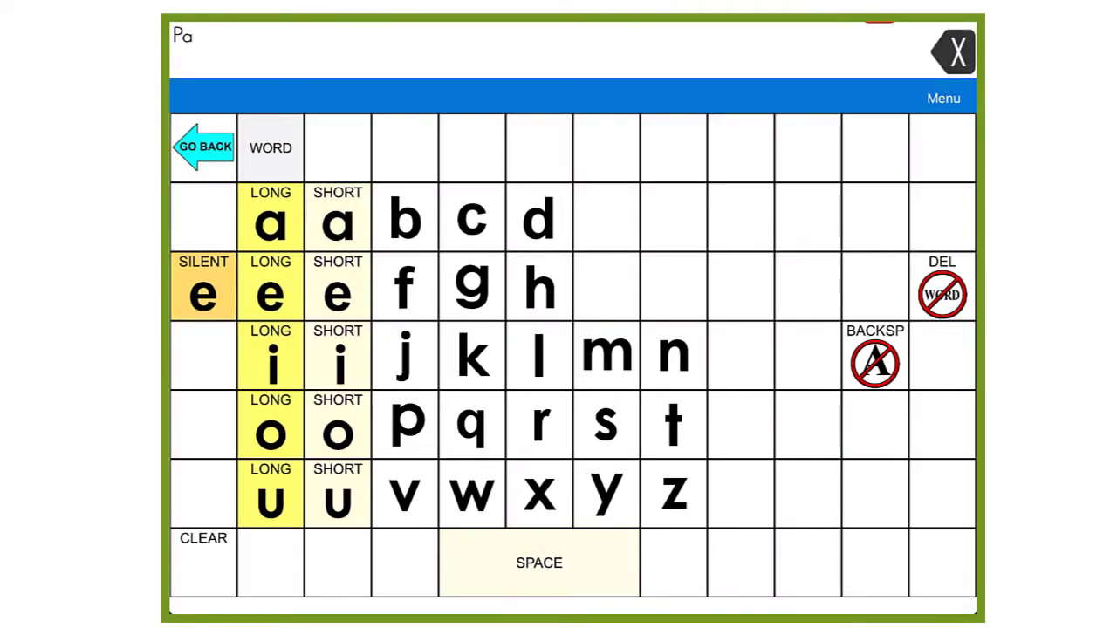
left_click(672, 425)
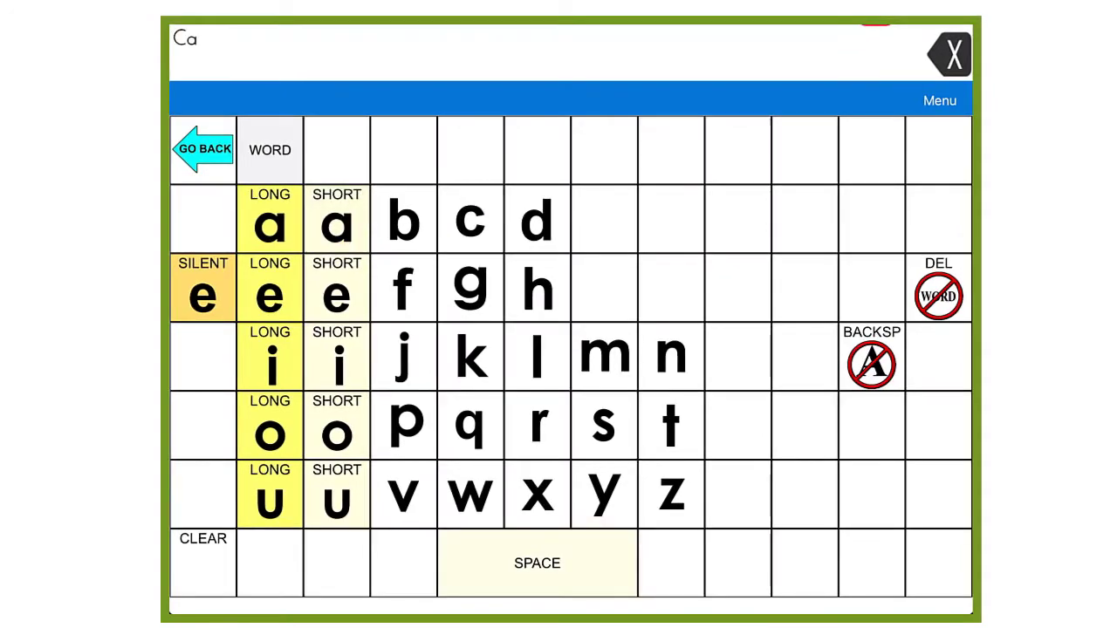
left_click(670, 425)
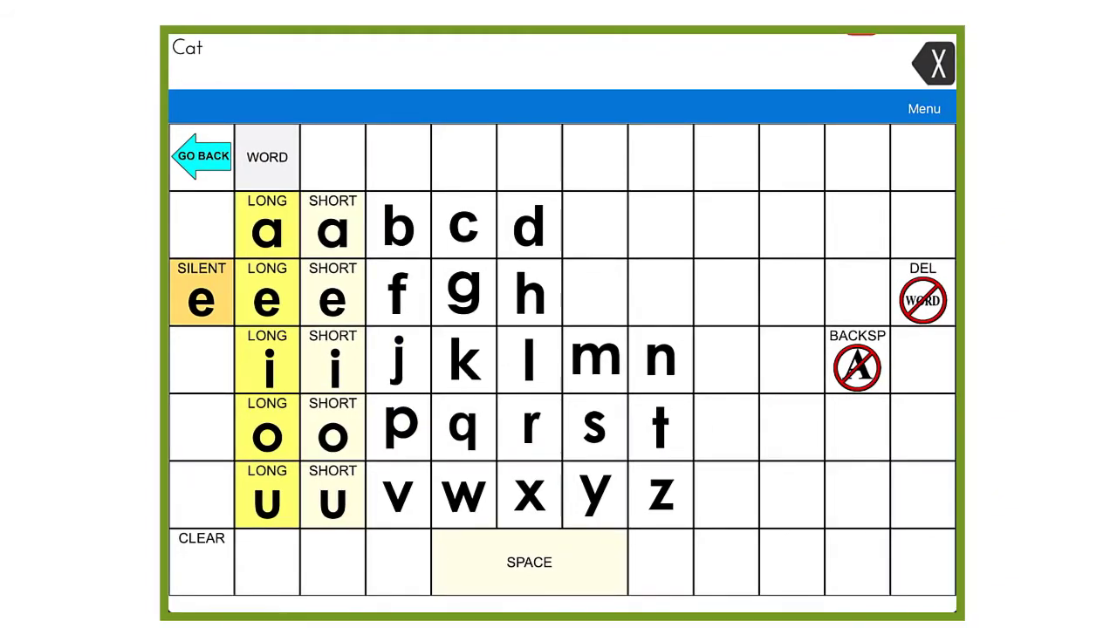
left_click(266, 156)
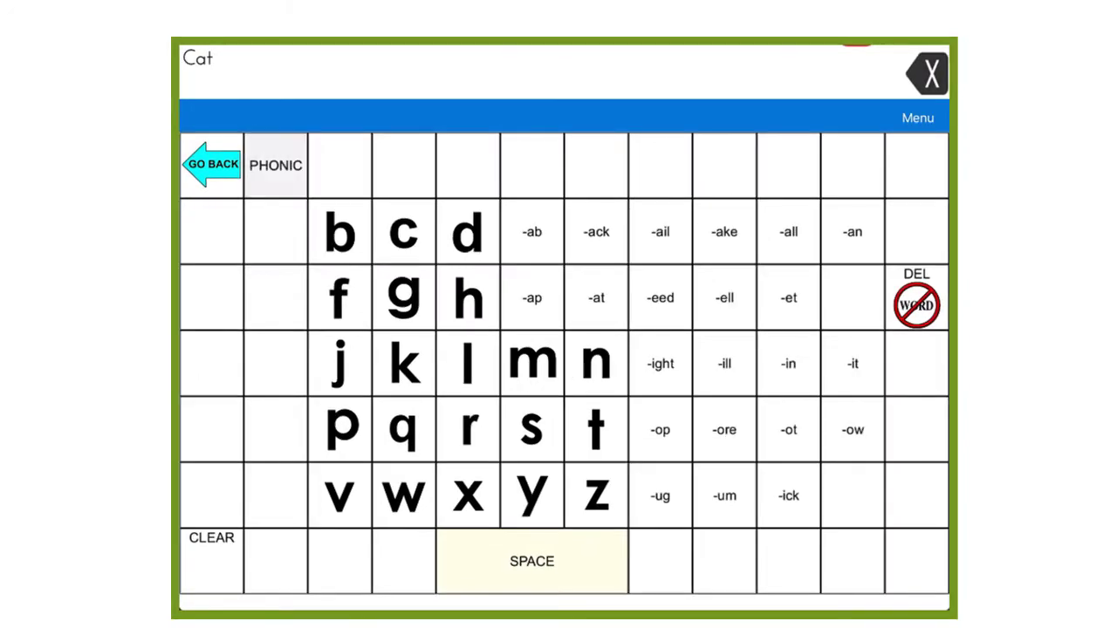
Clear 'Cat' from the message bar
left_click(210, 537)
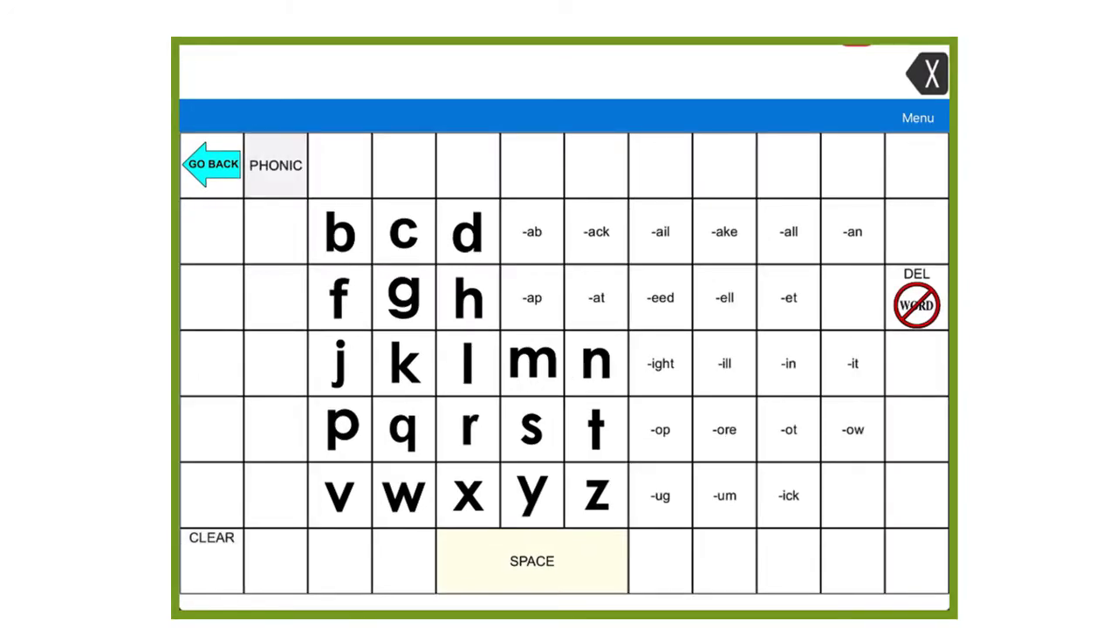
left_click(403, 231)
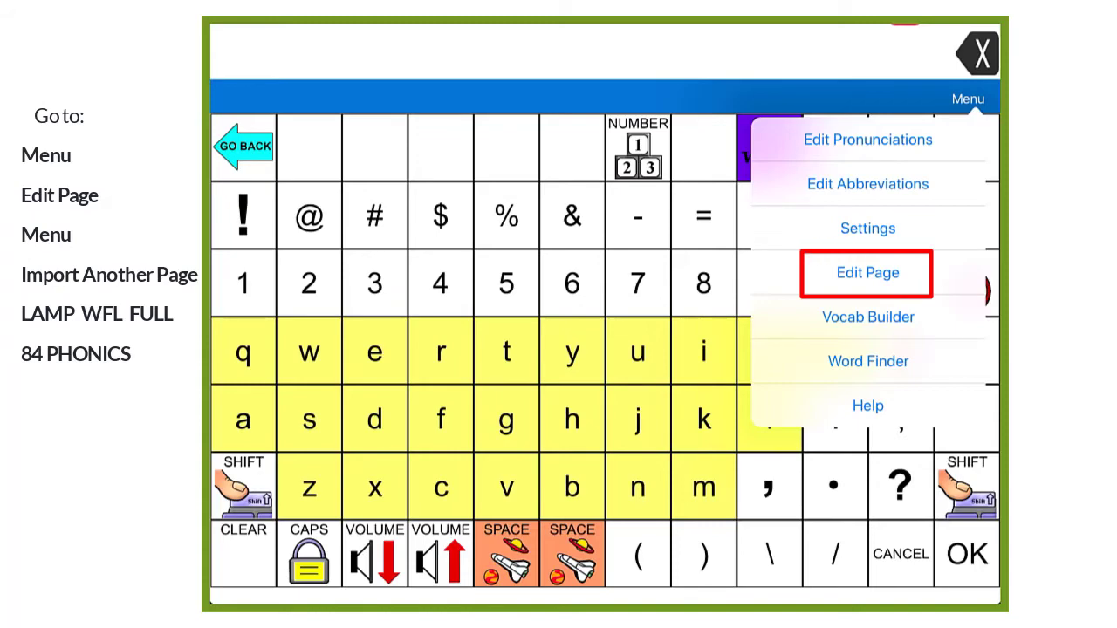
Import the 84 PHONICS page from the LAMP WFL Full vocabulary
left_click(867, 272)
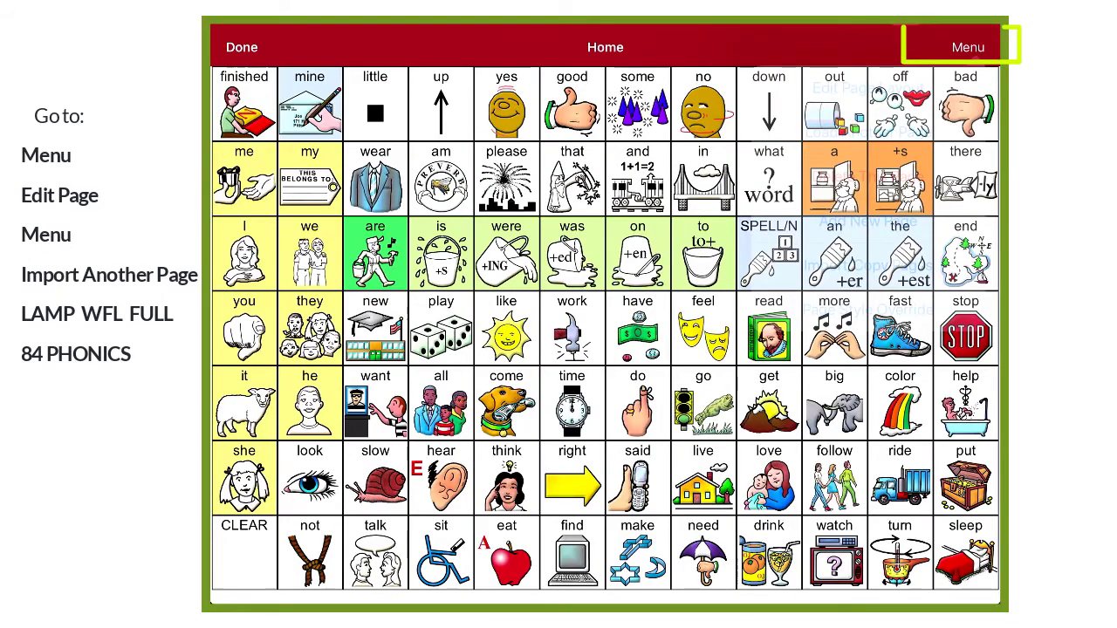
left_click(967, 47)
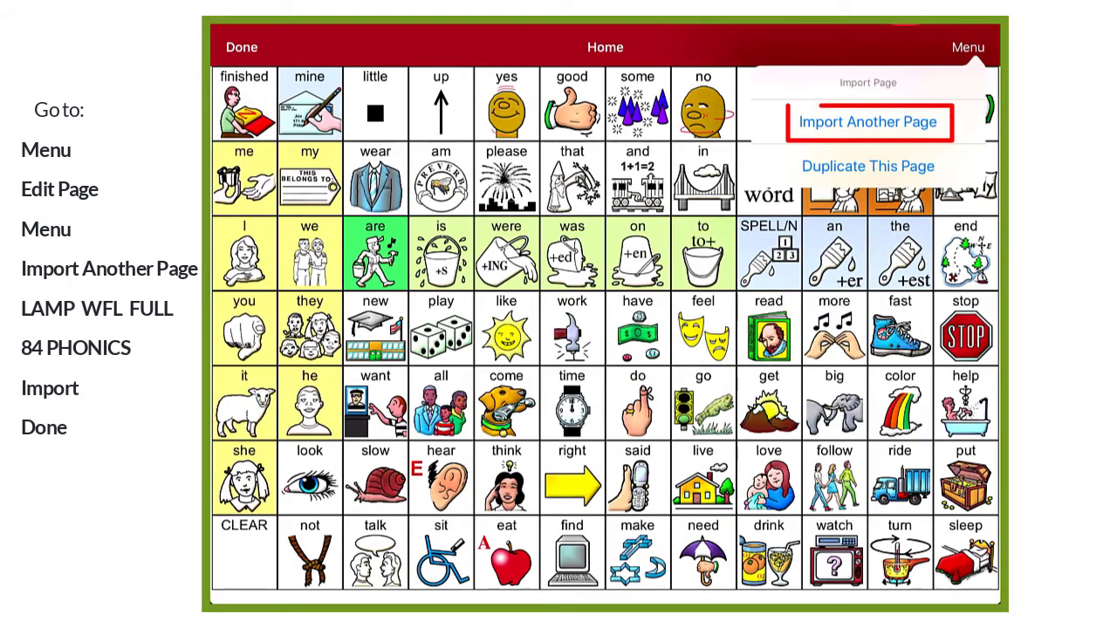
left_click(868, 122)
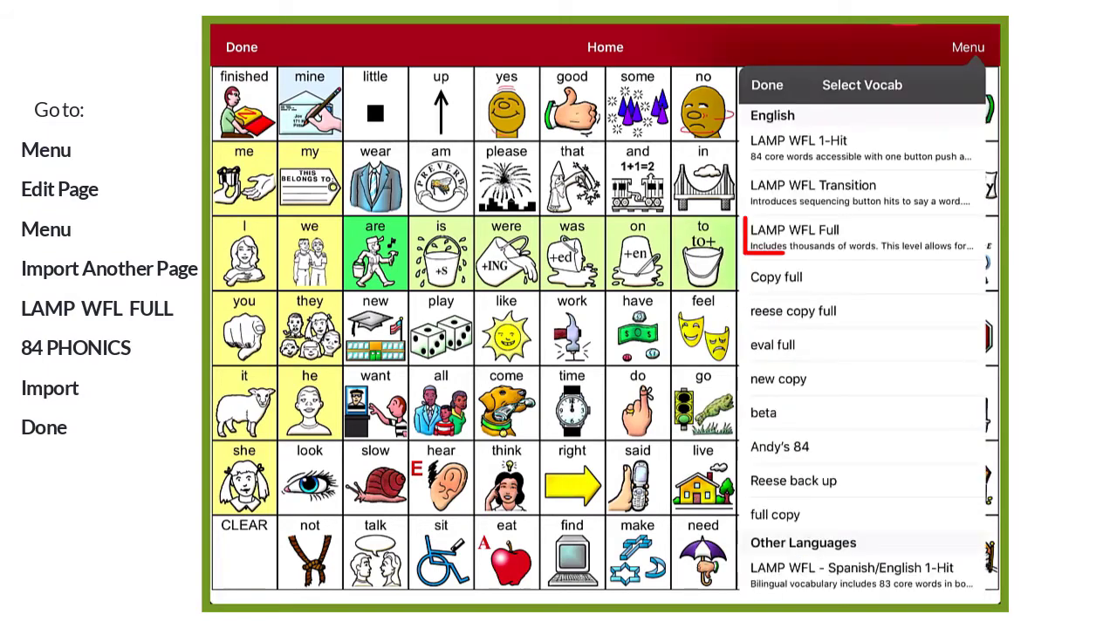
left_click(863, 237)
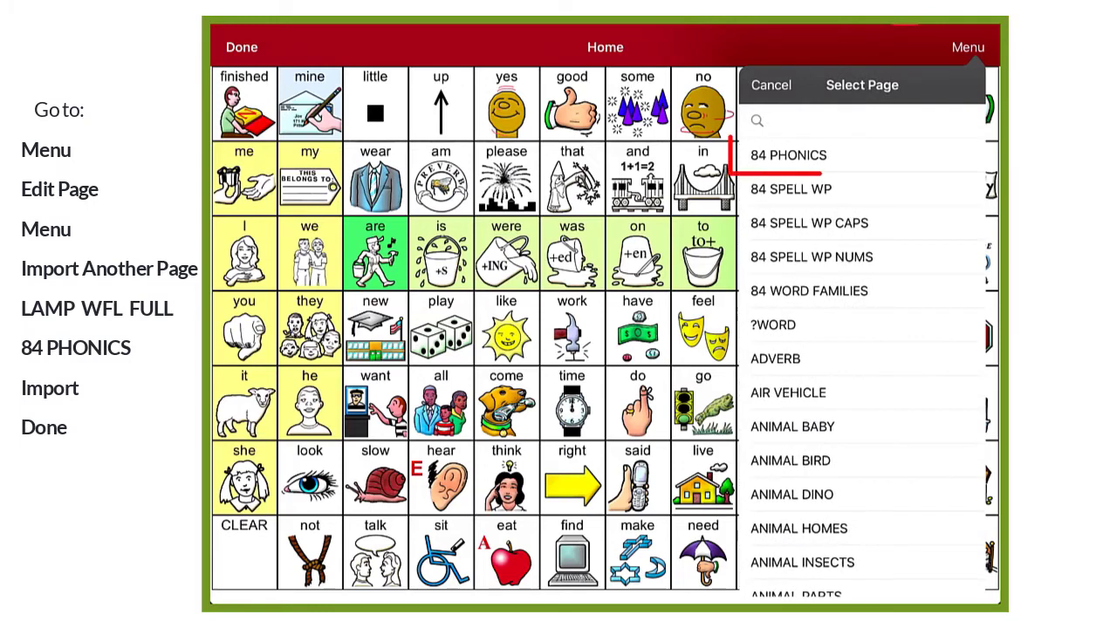
left_click(787, 154)
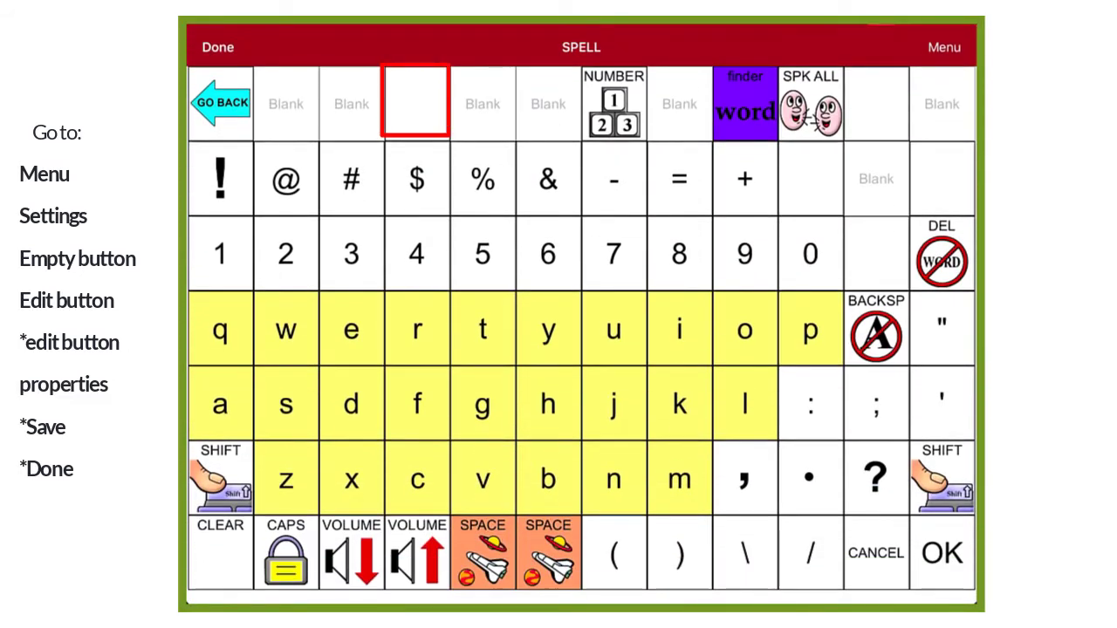
Label the empty top-row SPELL page button 'PHONIC'
left_click(415, 103)
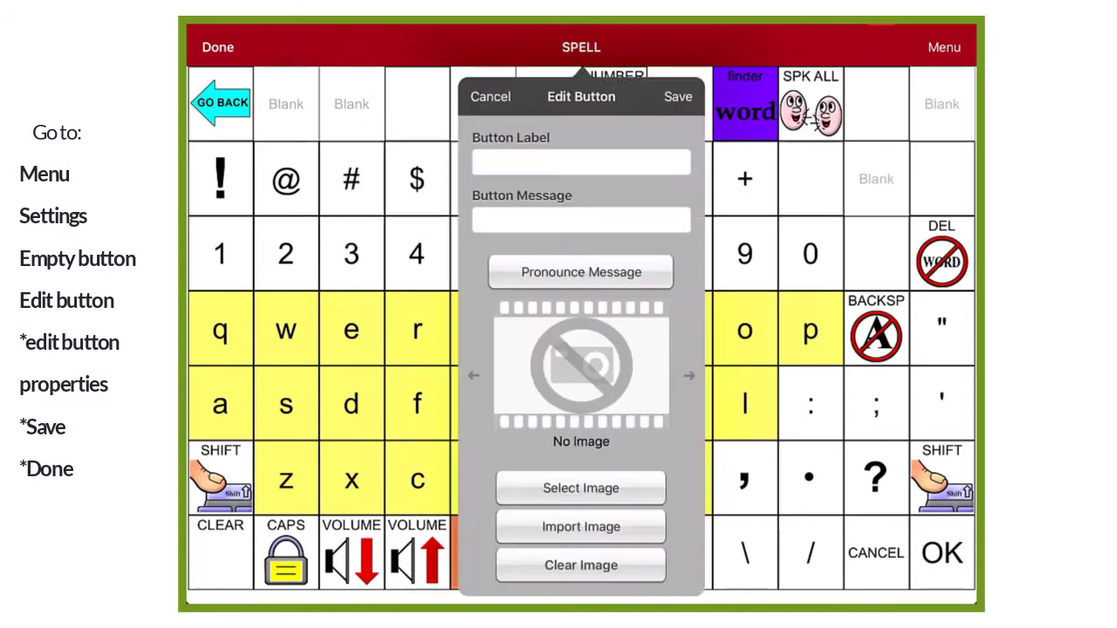
left_click(579, 162)
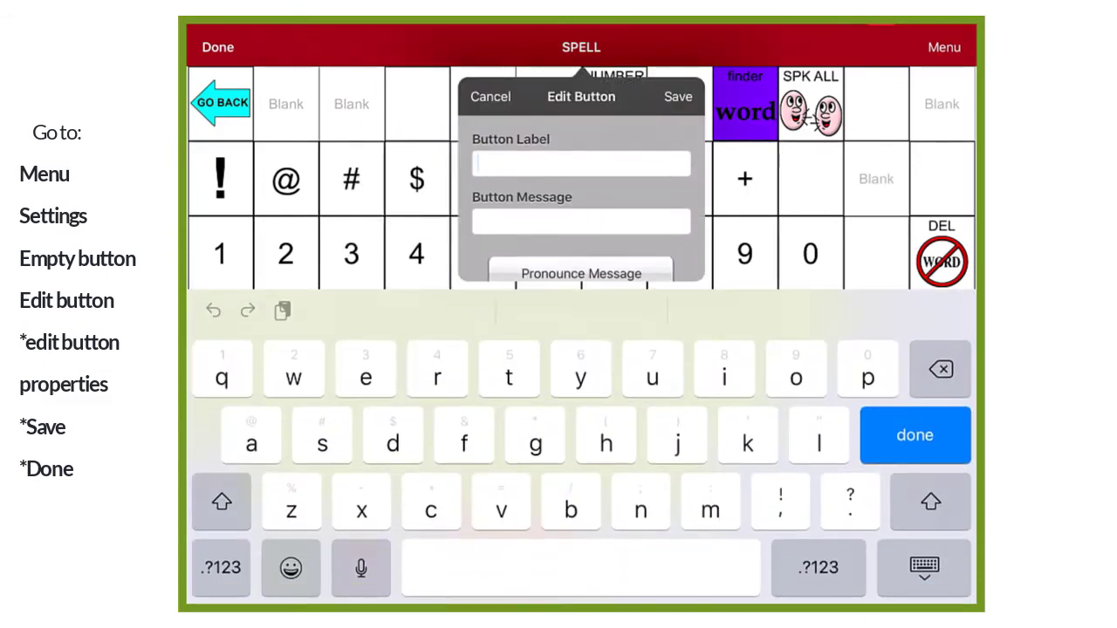
type("PH")
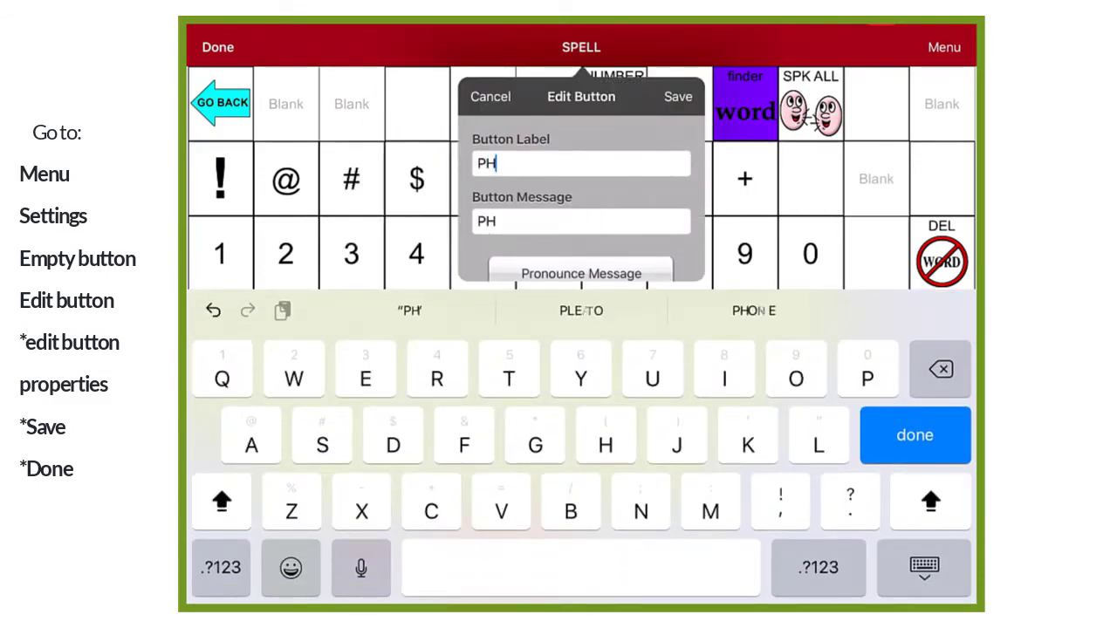
type("ONIC")
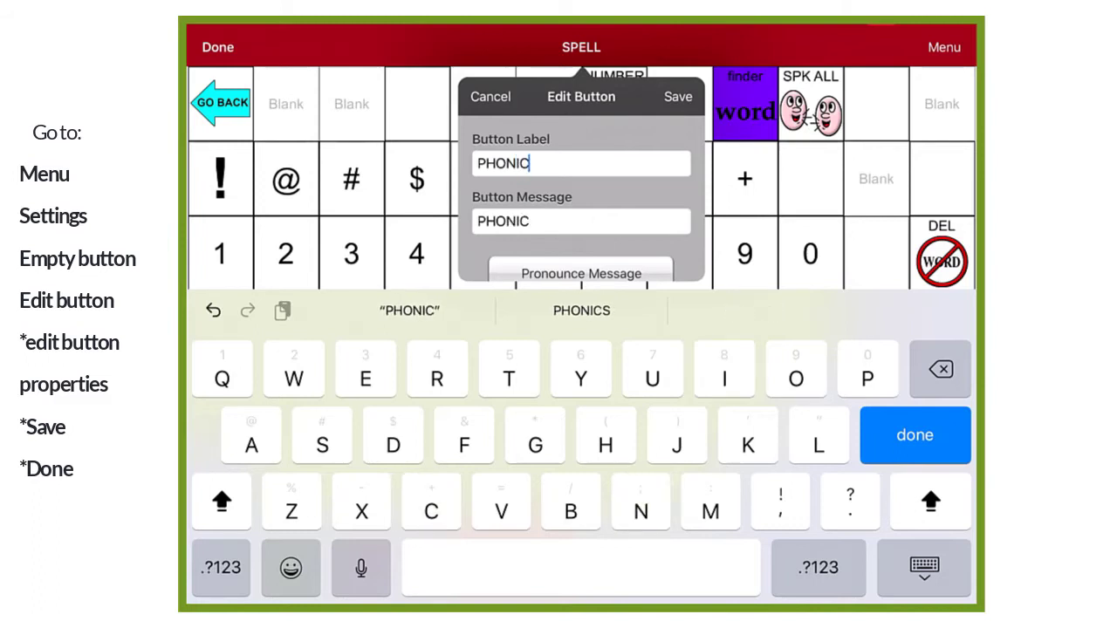
left_click(221, 501)
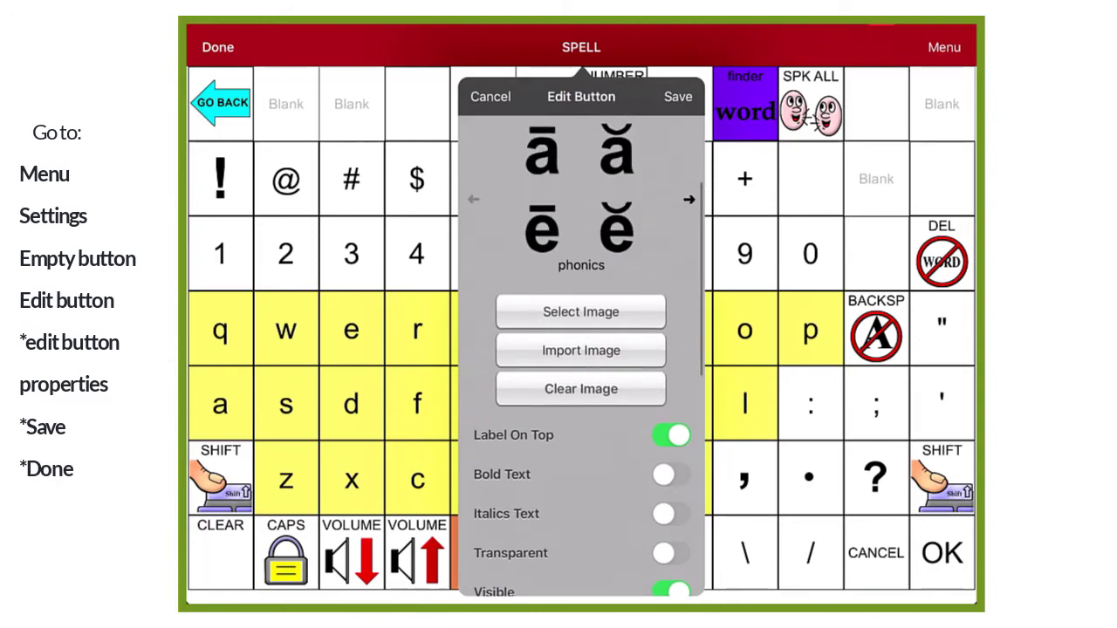
scroll("down", 3)
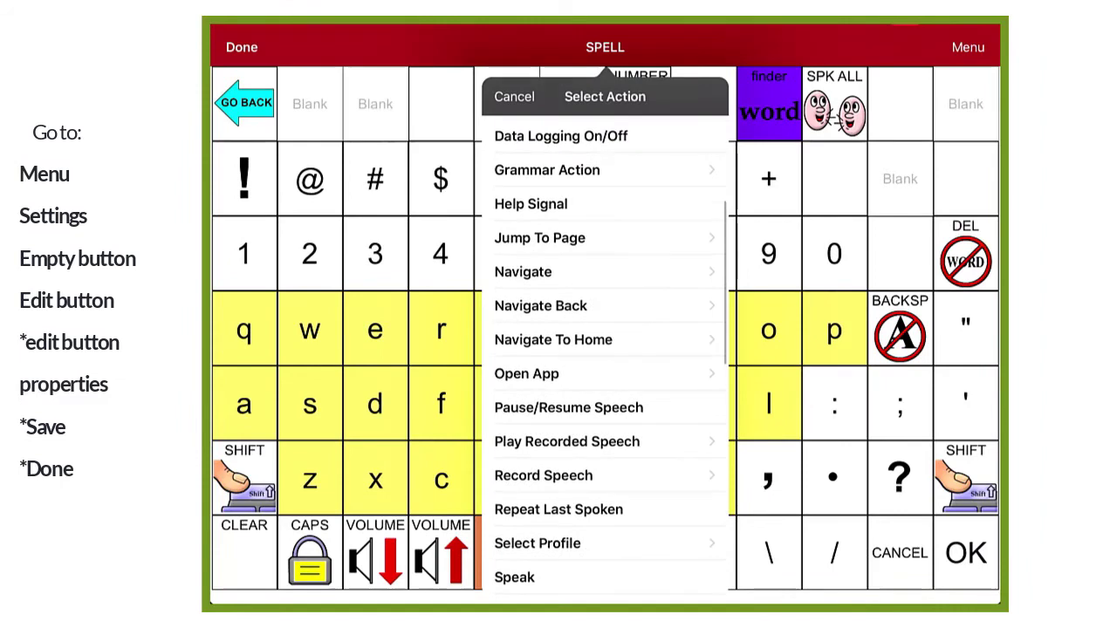
Give the PHONIC button a Navigate action to 84 PHONICS and save it
left_click(540, 237)
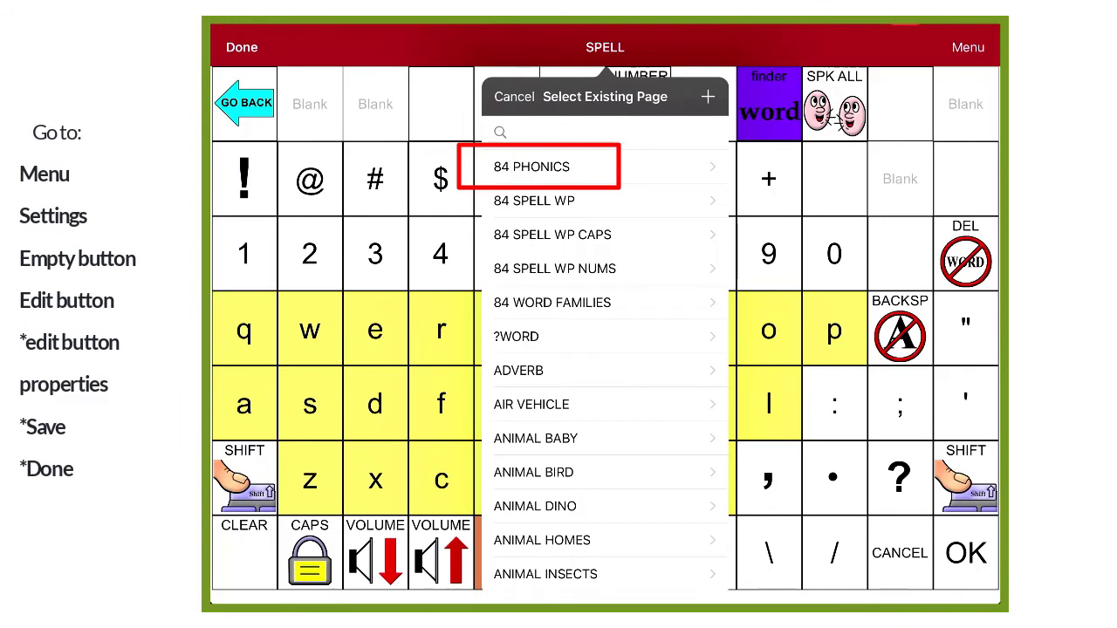
left_click(538, 166)
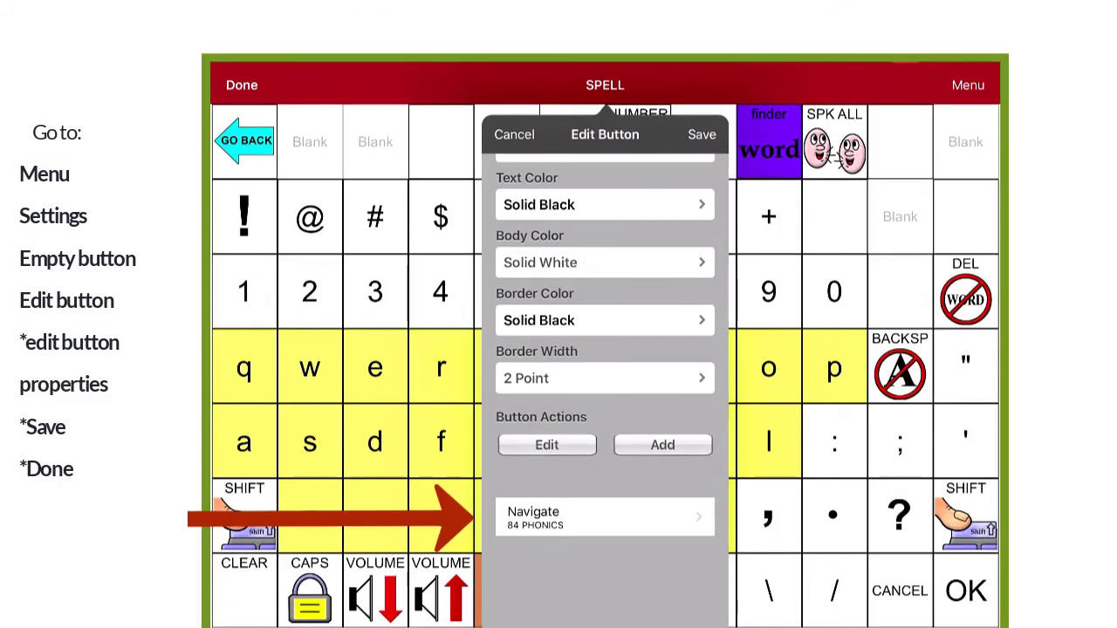
left_click(701, 133)
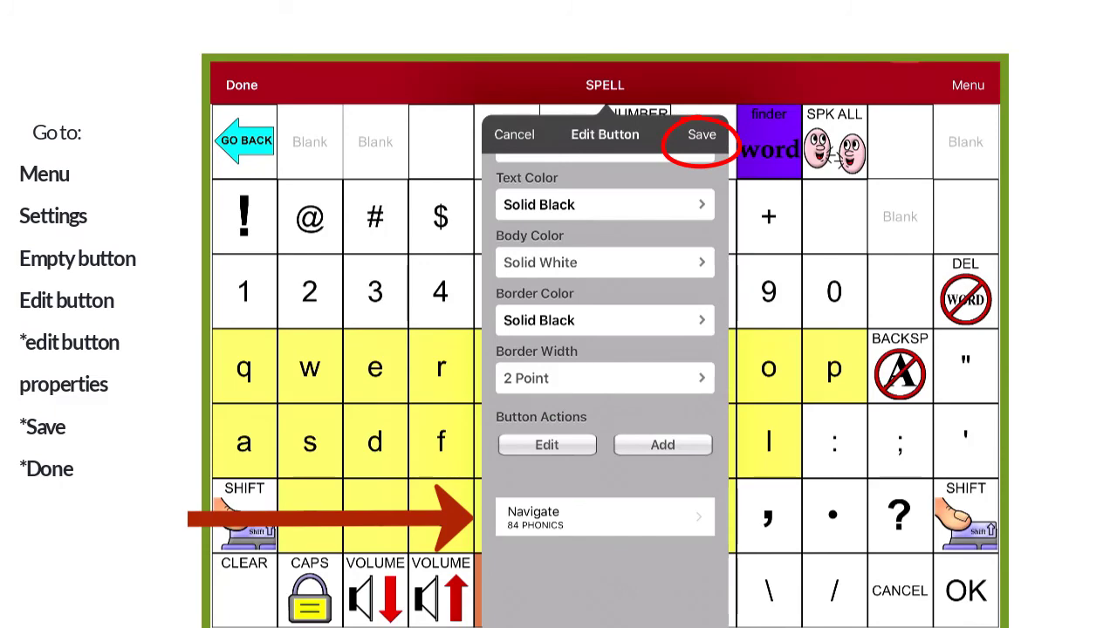
left_click(701, 133)
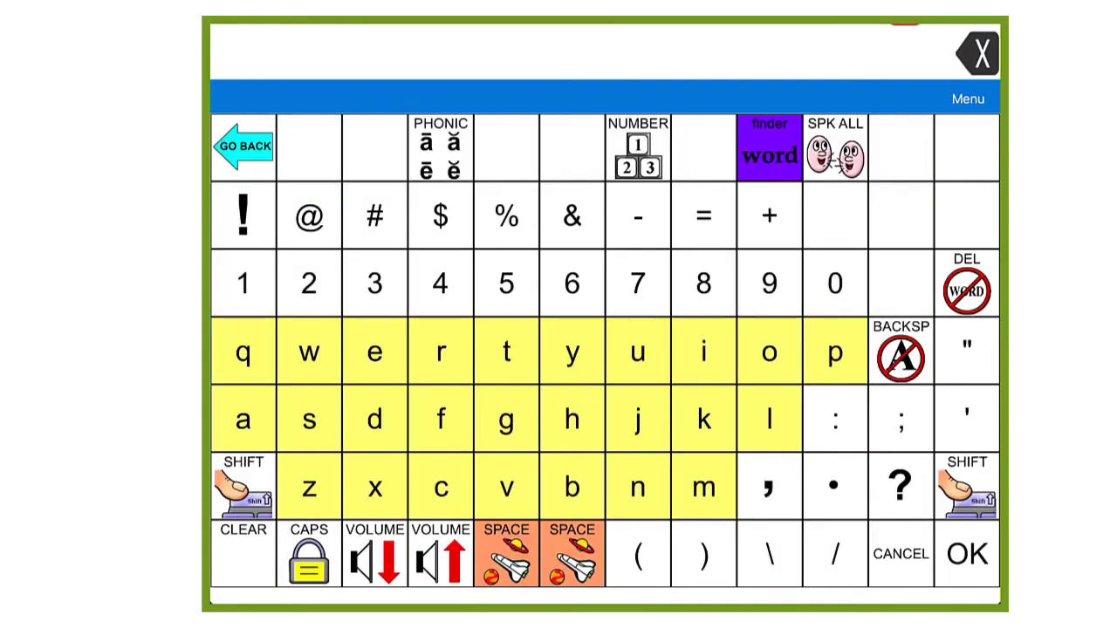
Open 84 PHONICS with the PHONIC button and spell 'Pat' with p, short a, t
left_click(768, 147)
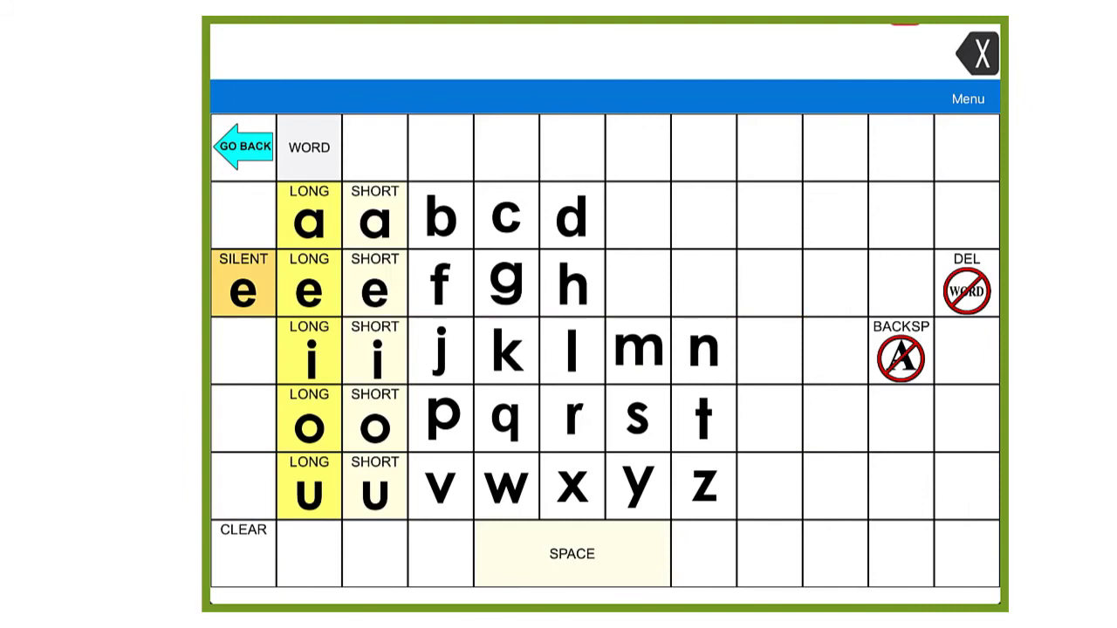
left_click(374, 218)
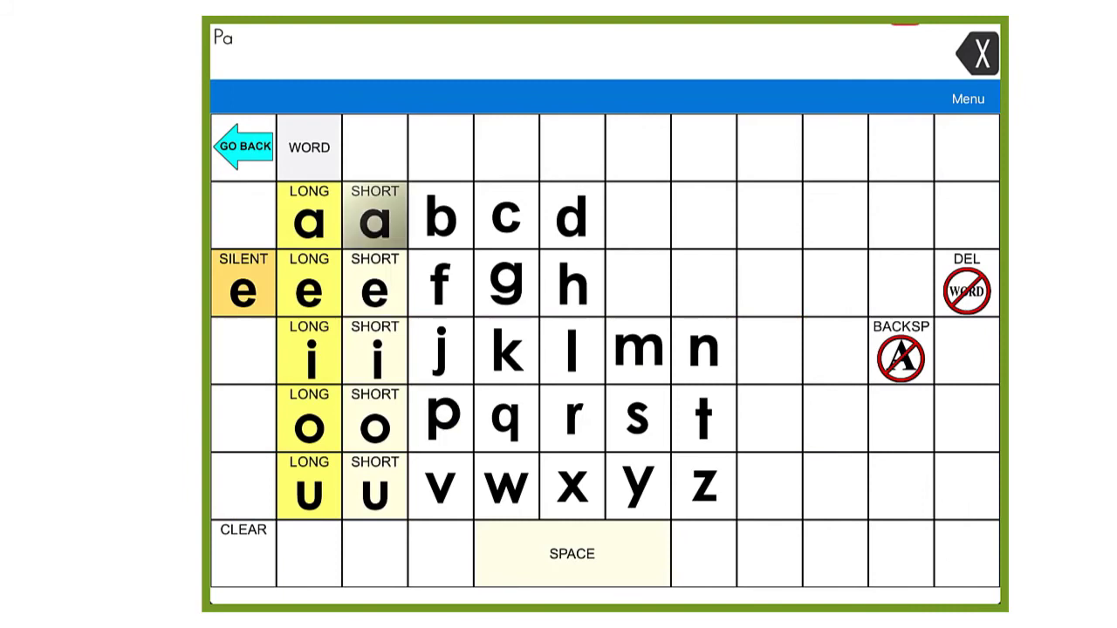
left_click(707, 414)
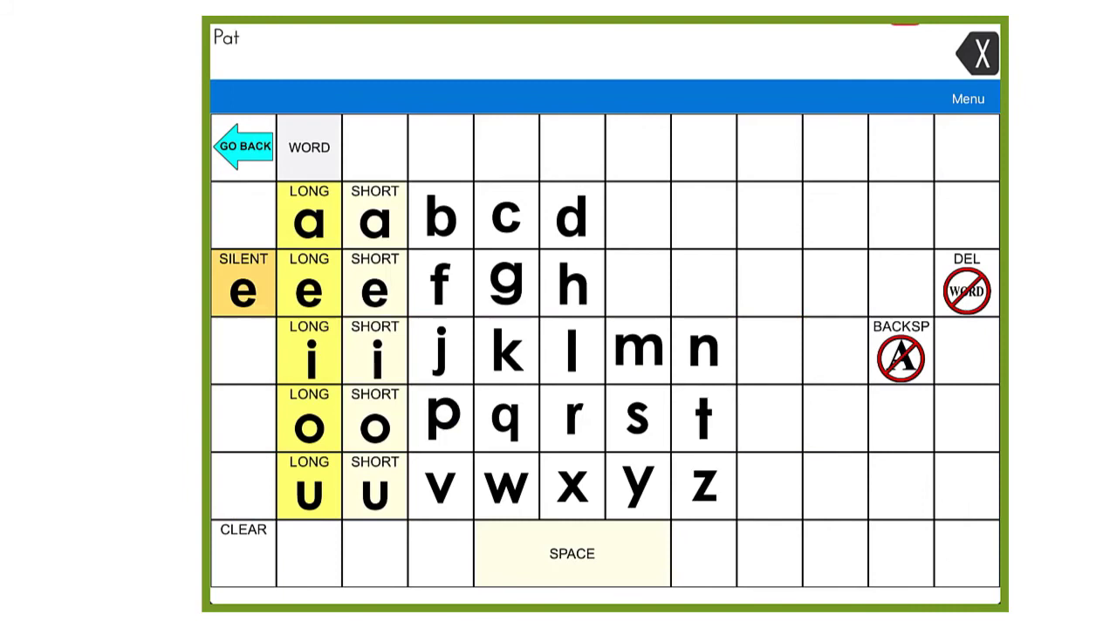